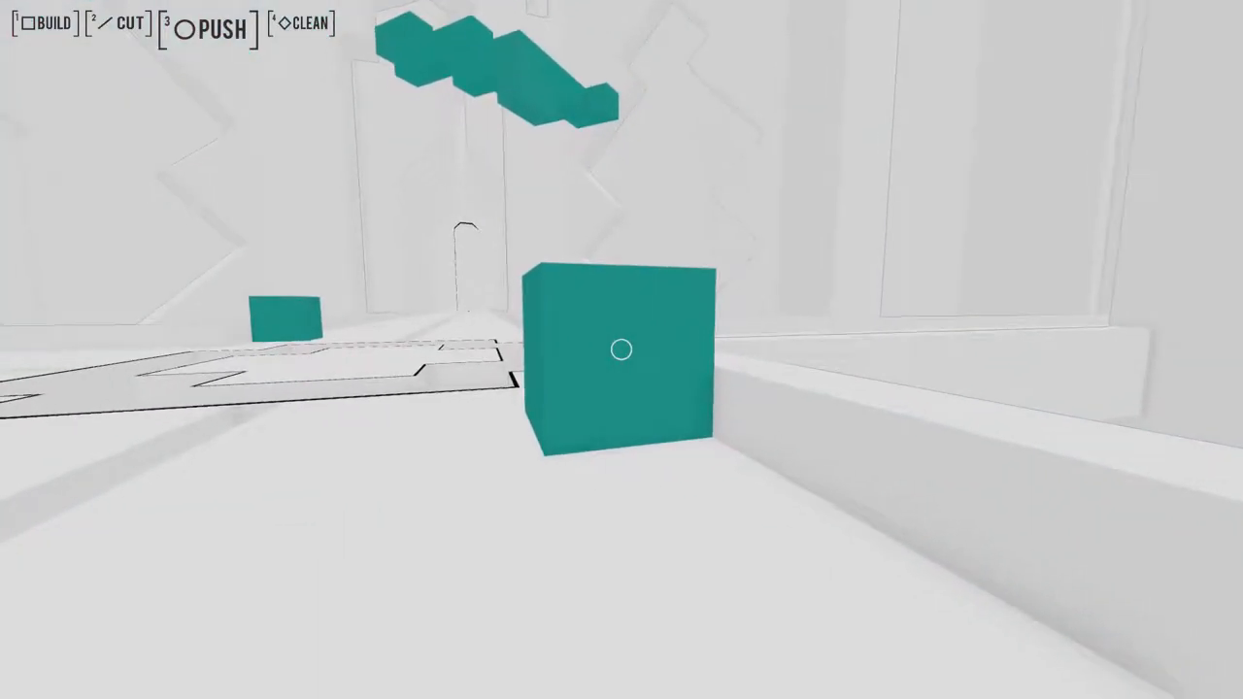
mouse_move(622, 350)
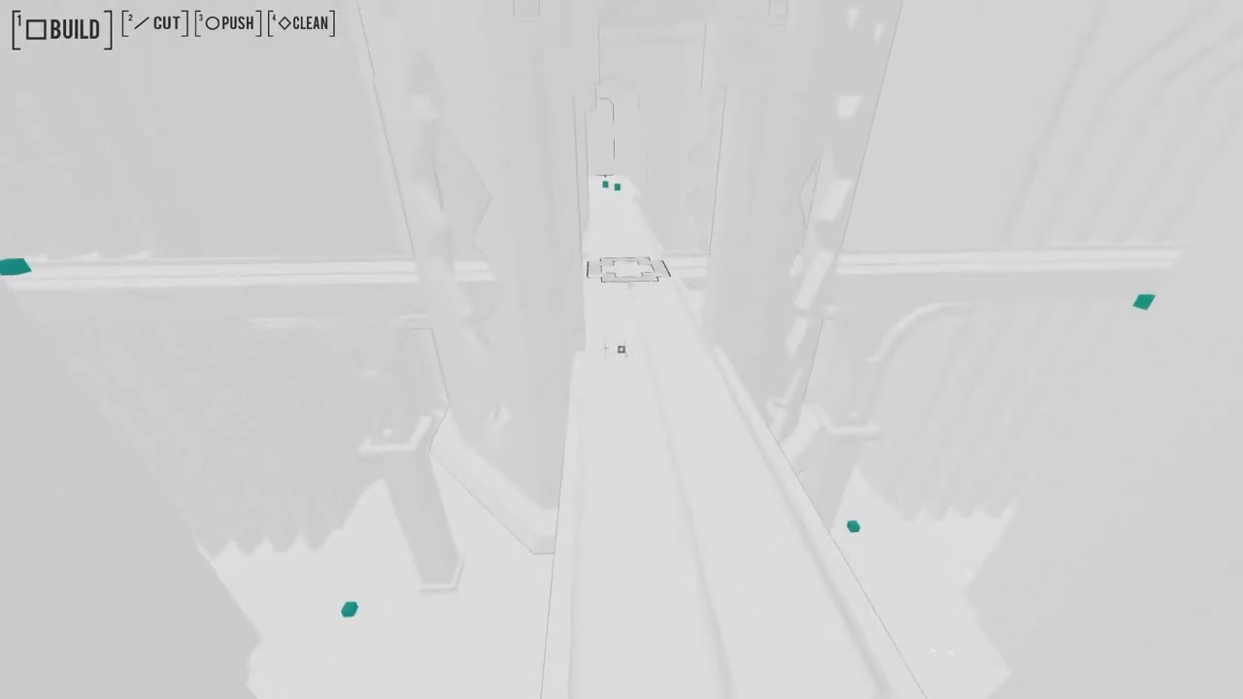
mouse_move(622, 350)
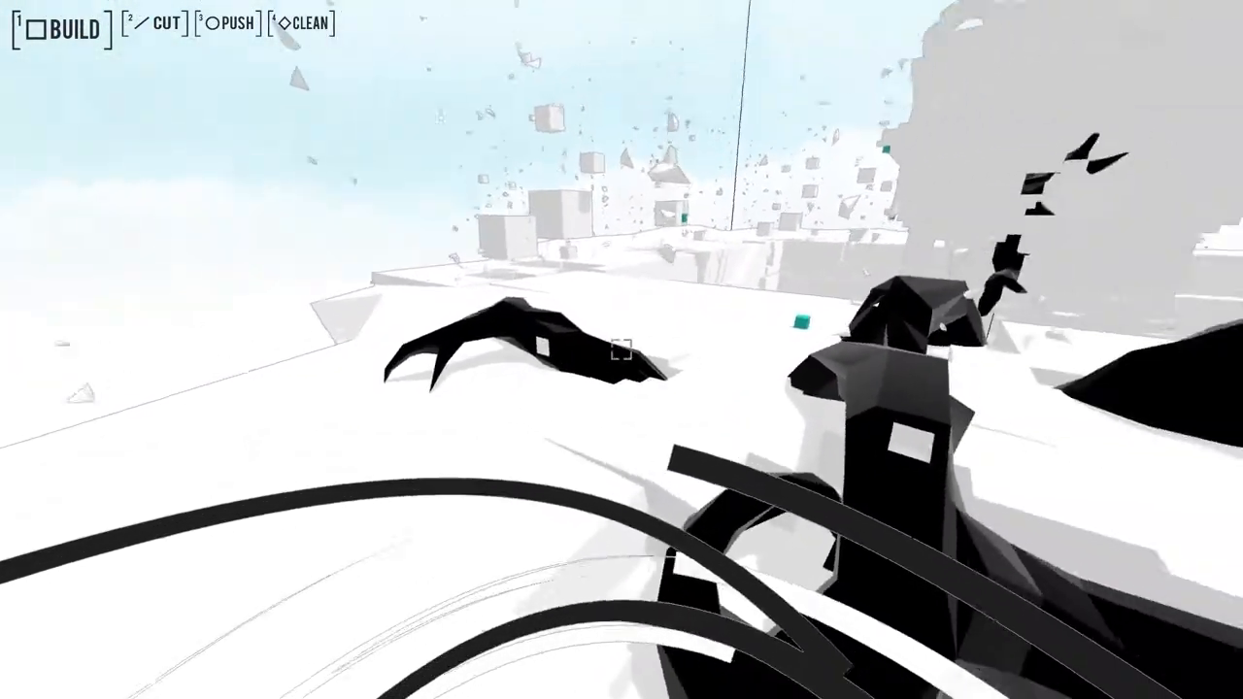
mouse_move(621, 350)
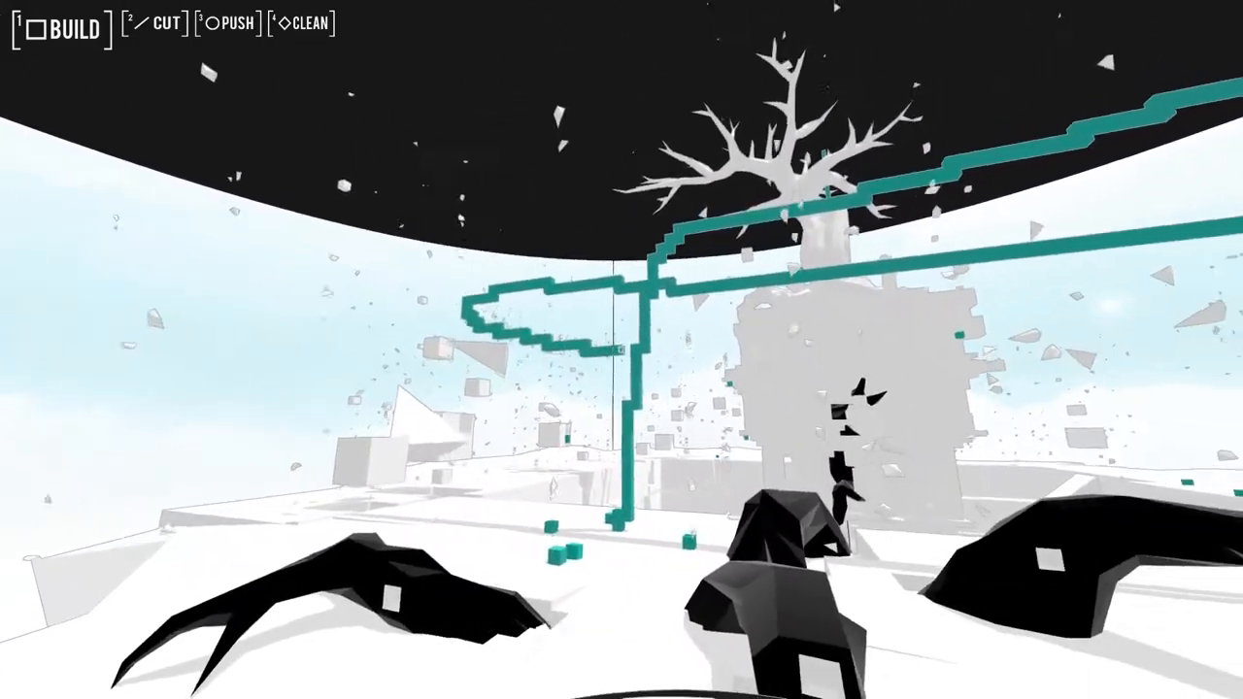
mouse_move(621, 349)
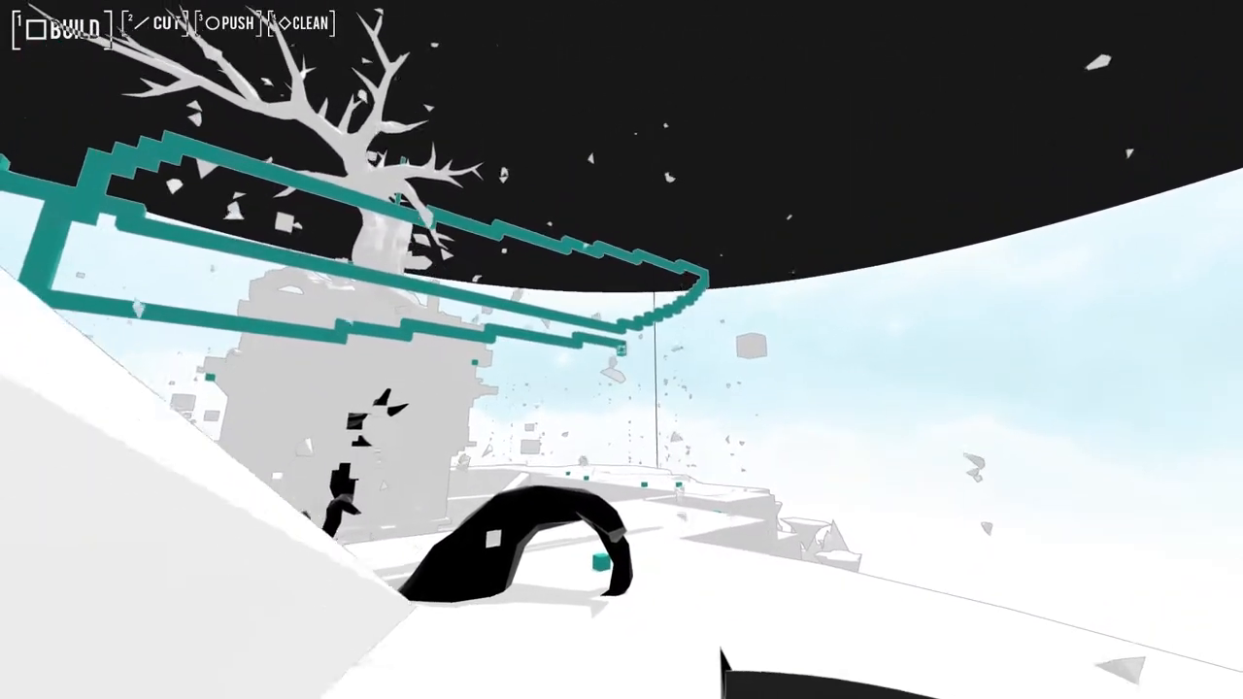
mouse_move(622, 350)
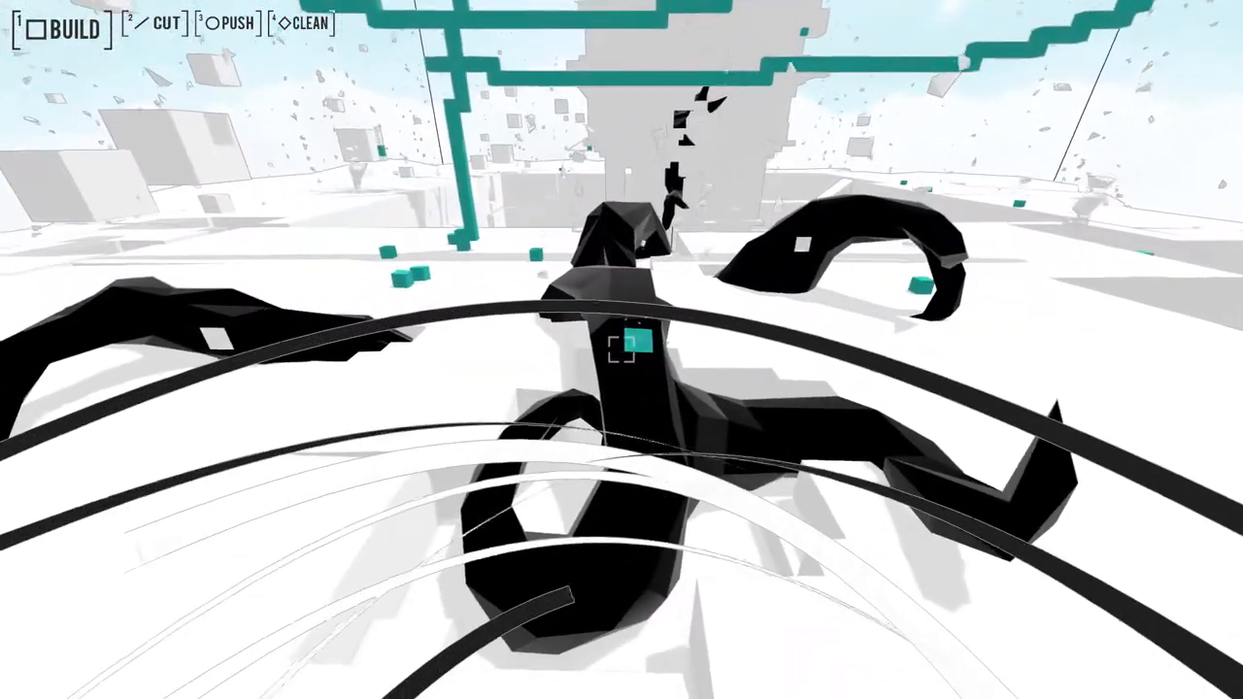
mouse_move(621, 350)
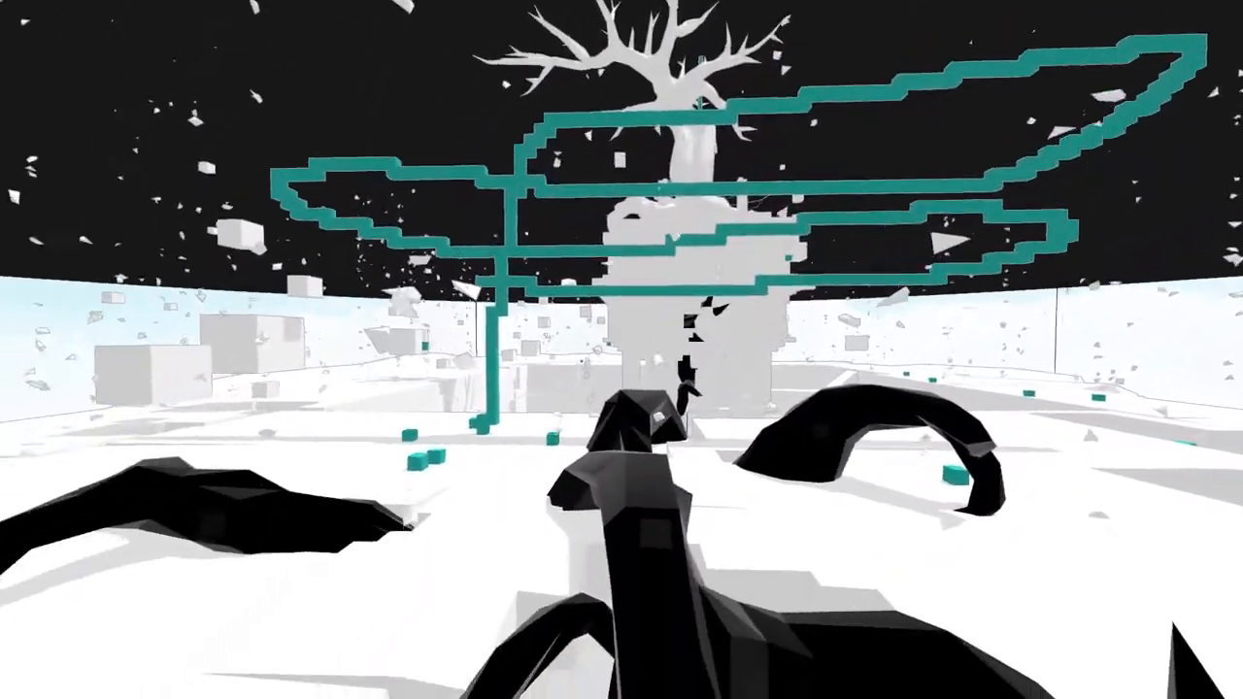
mouse_move(622, 350)
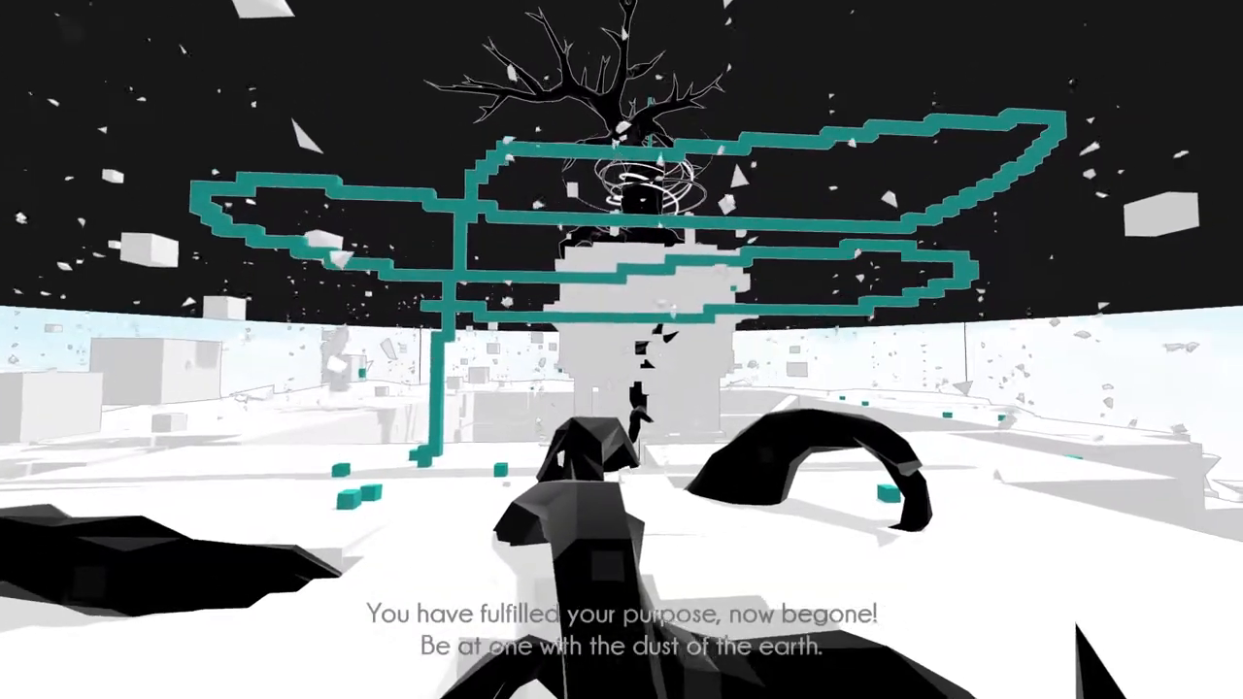
mouse_move(622, 350)
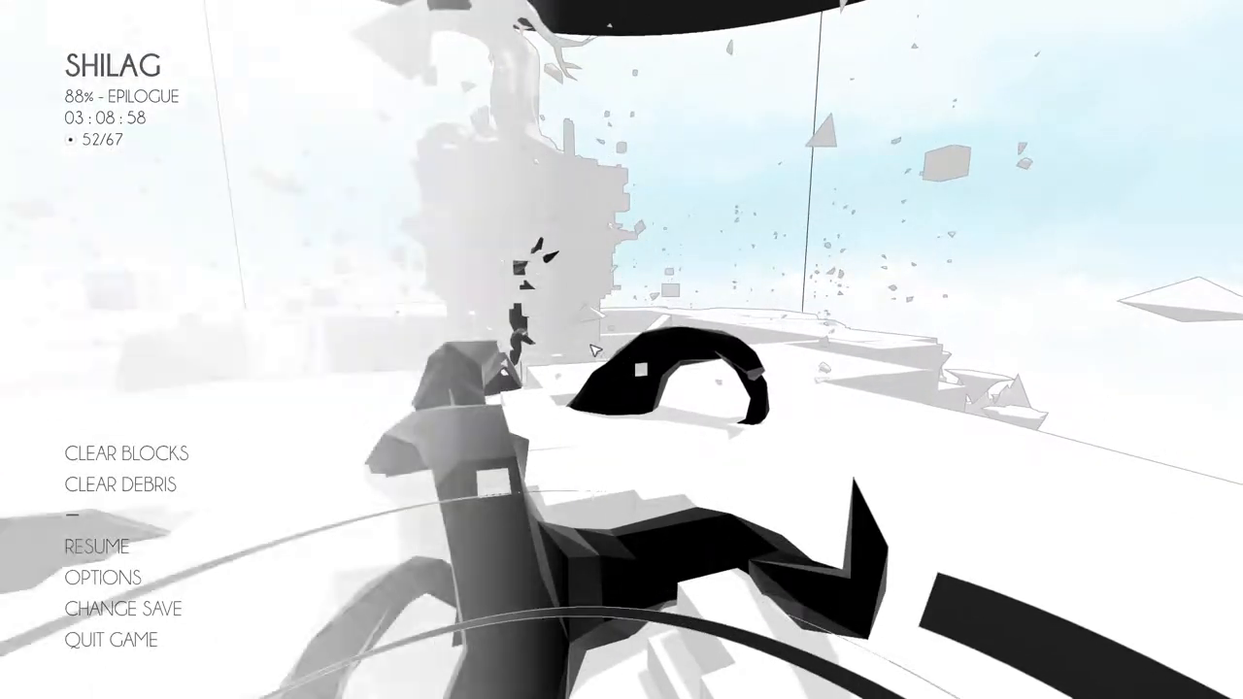
- Clear all created blocks from the pause menu and confirm the deletion
left_click(126, 455)
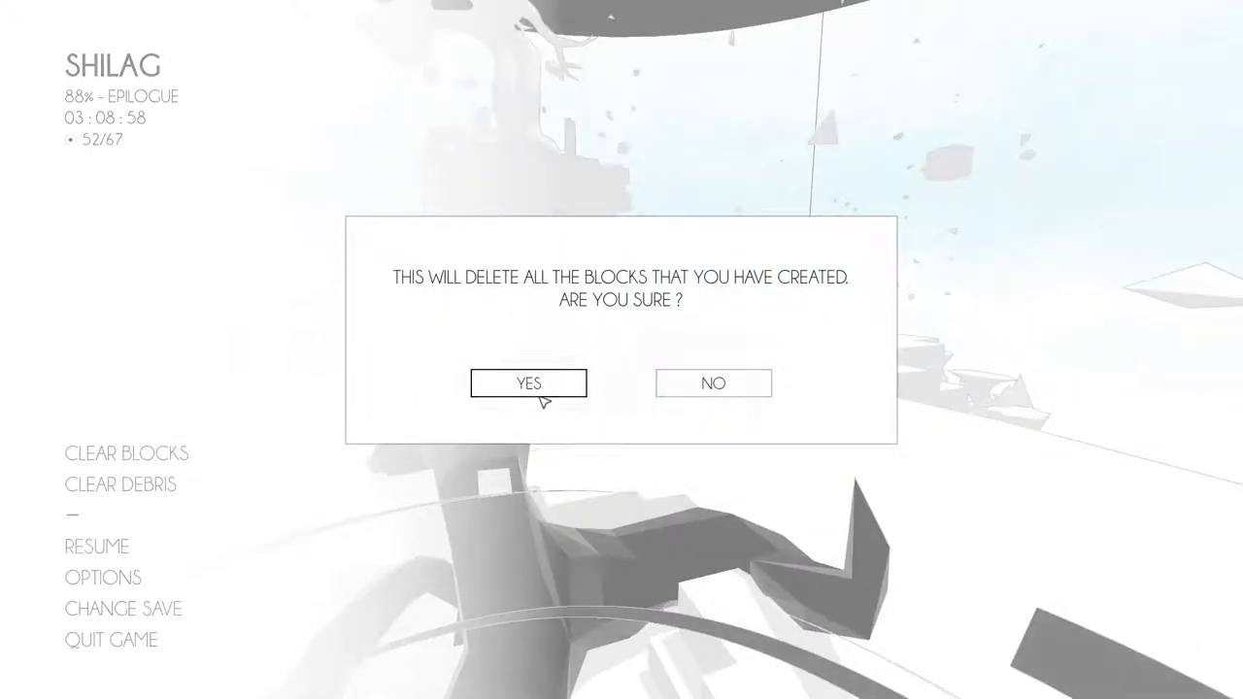
left_click(529, 382)
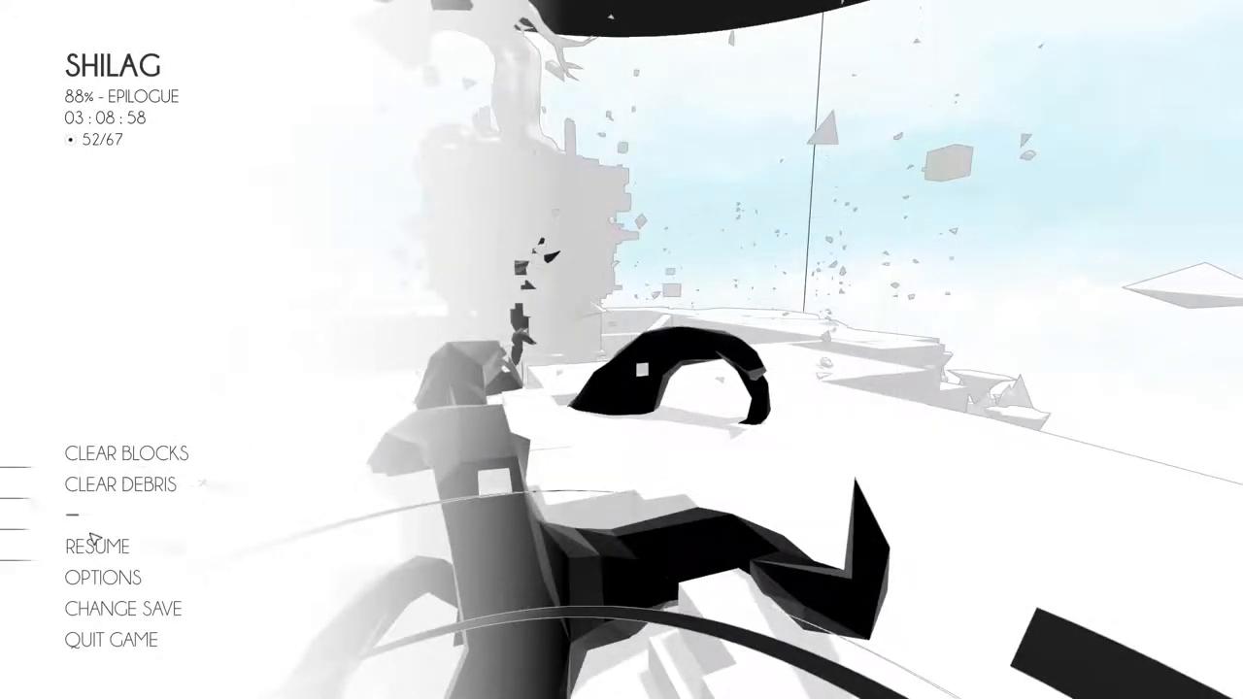
left_click(98, 546)
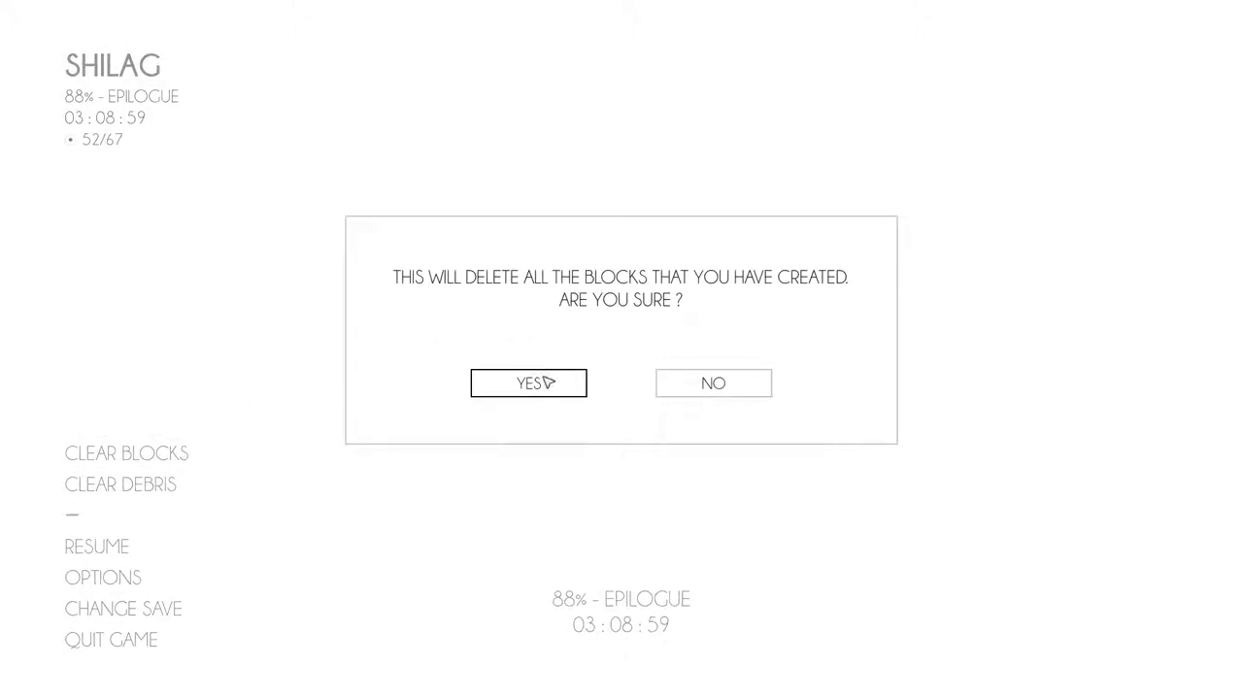
- Confirm deleting all created blocks again during the white epilogue screen
left_click(529, 382)
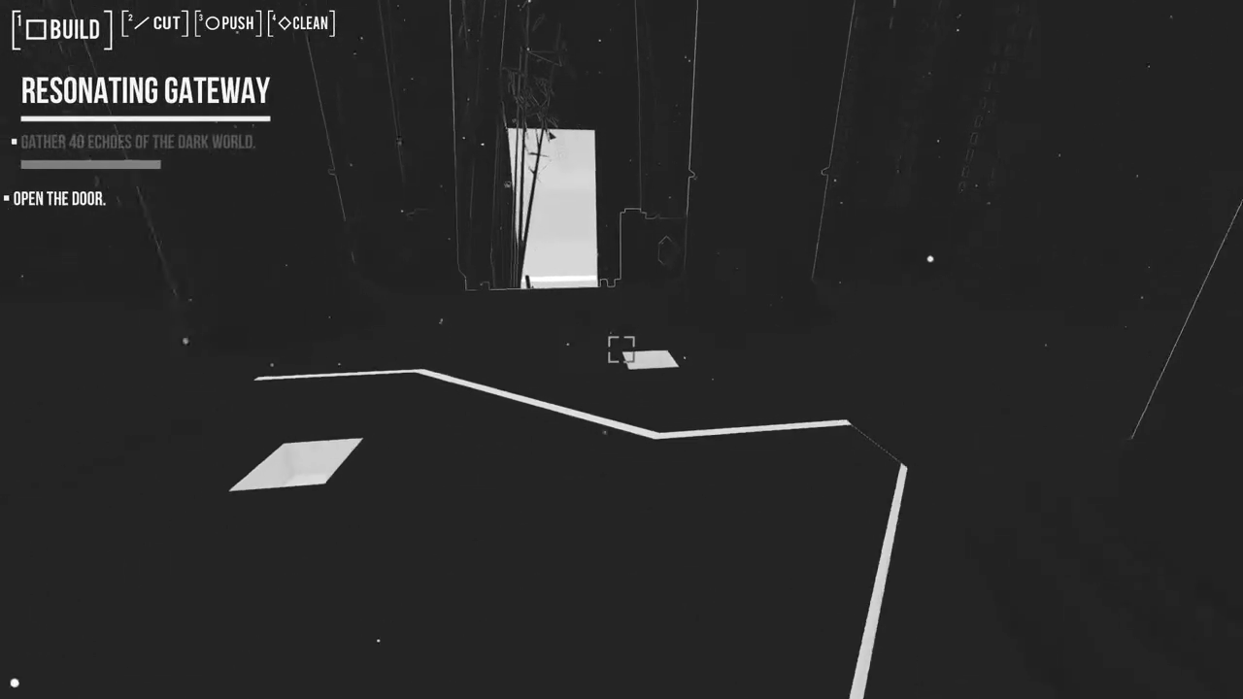
mouse_move(622, 350)
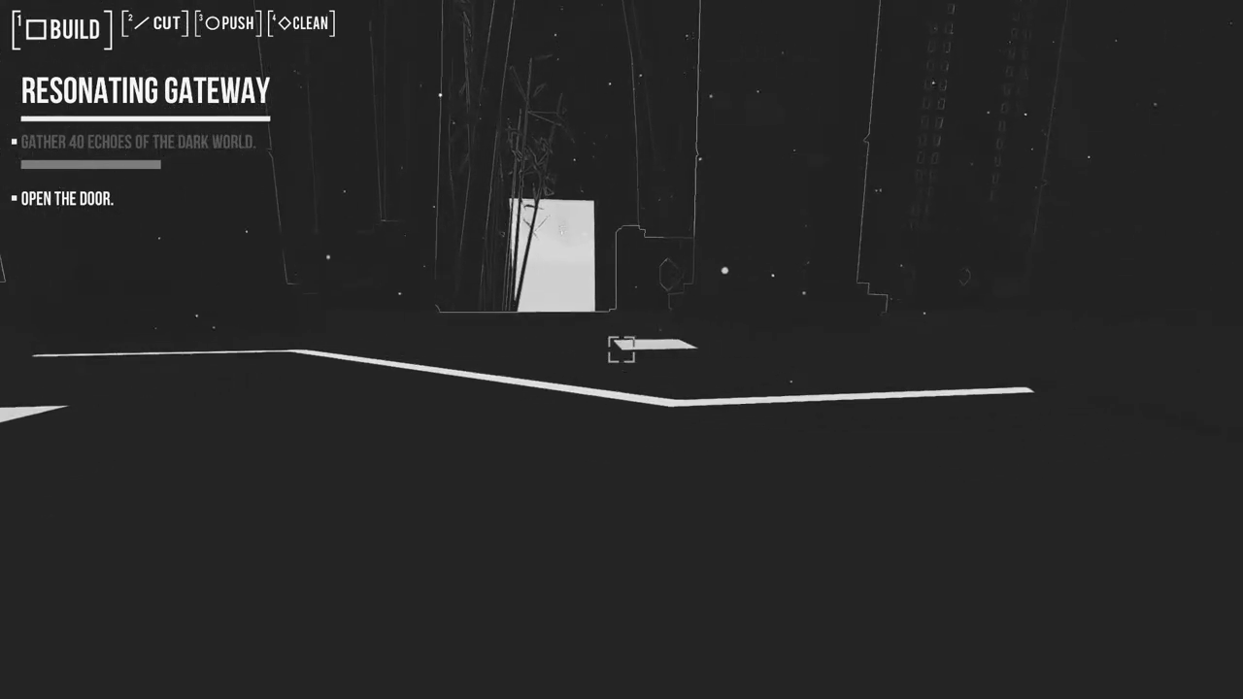
mouse_move(622, 350)
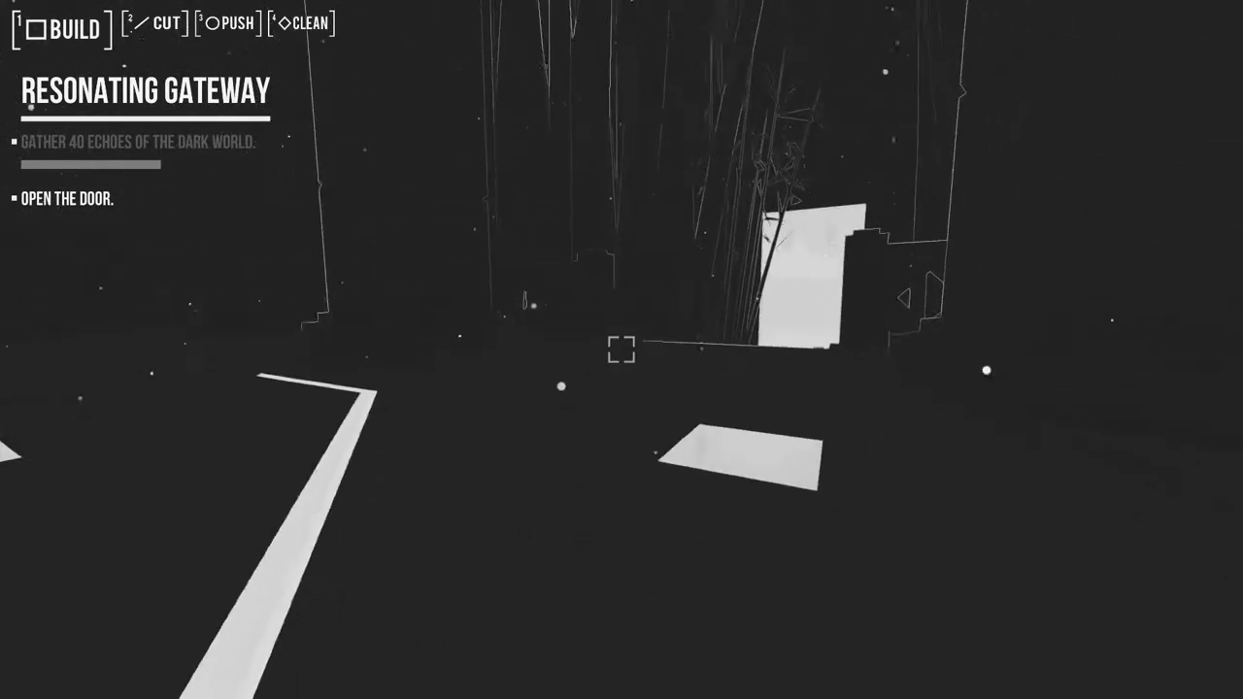